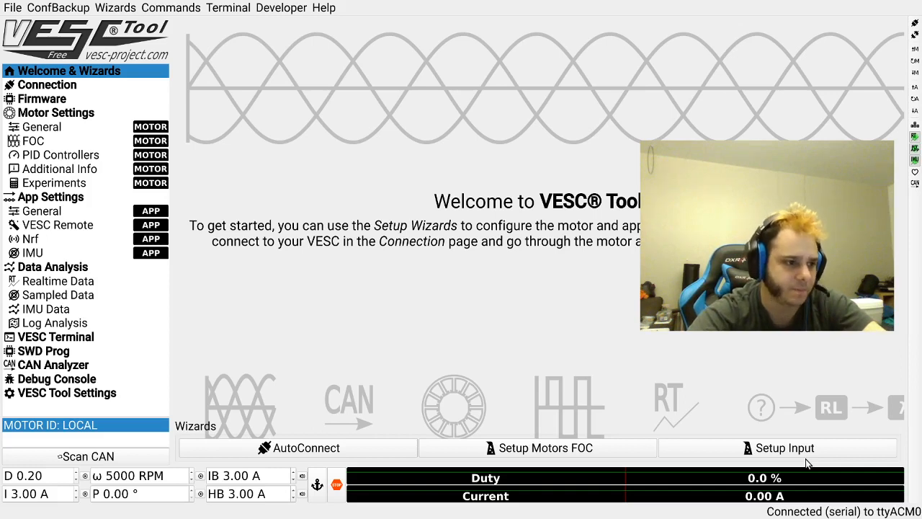
{"action": "mouse_move", "coordinate": [430, 511]}
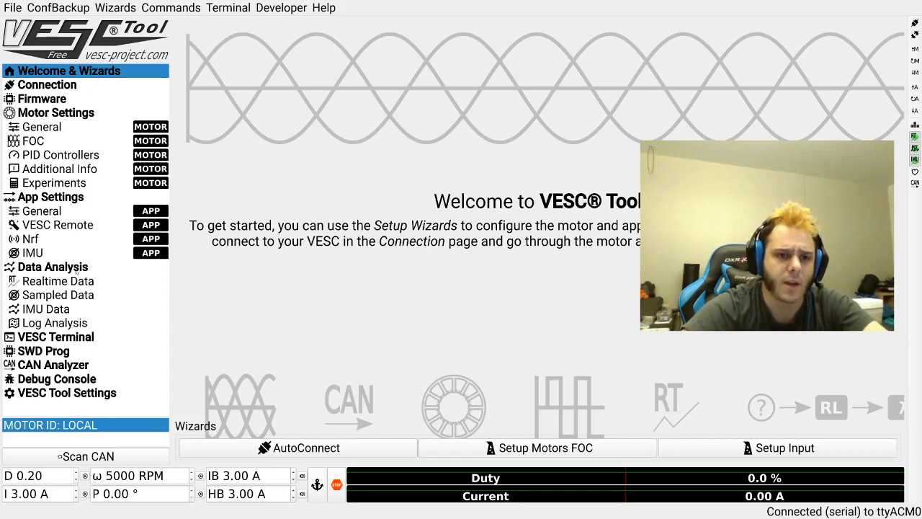
Check General app settings showing Balance as the app, then open Balance settings.
{"action": "left_click", "coordinate": [41, 210]}
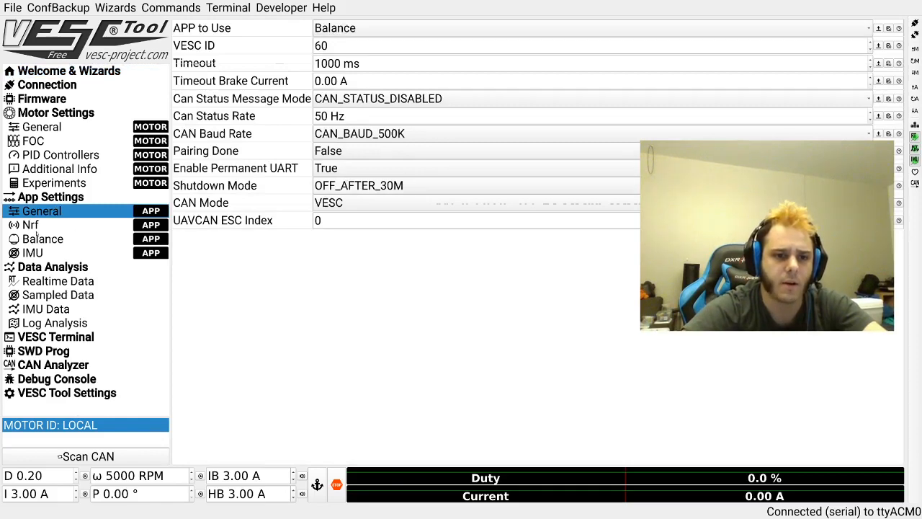
{"action": "left_click", "coordinate": [42, 238]}
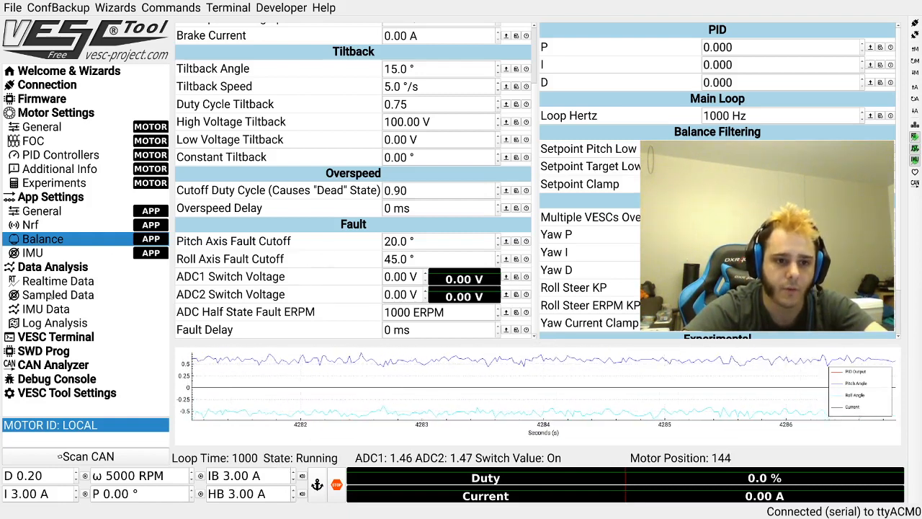
Switch to the realtime data view with live current and duty plots.
{"action": "left_click", "coordinate": [58, 280]}
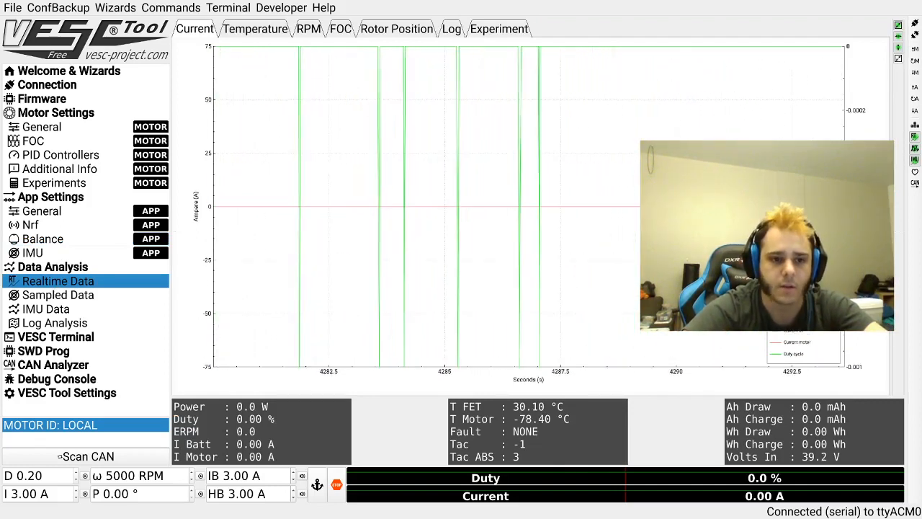
{"action": "left_click", "coordinate": [42, 238]}
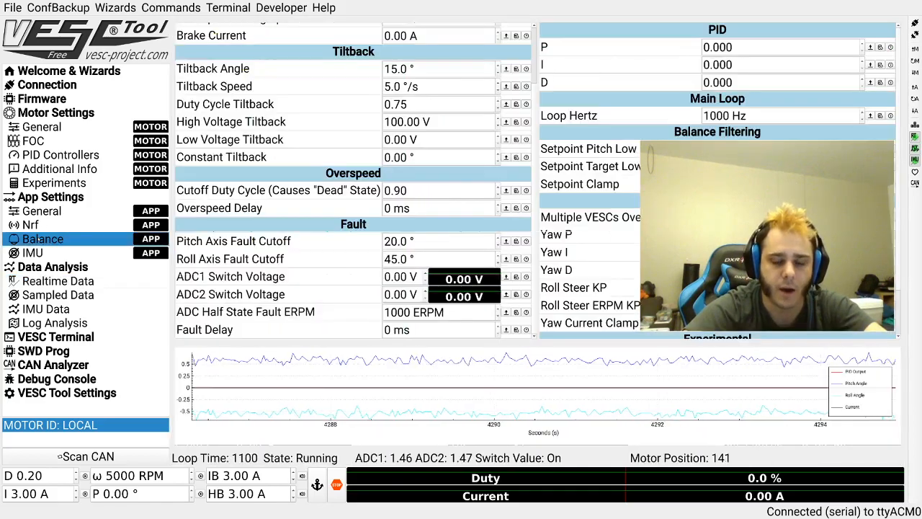